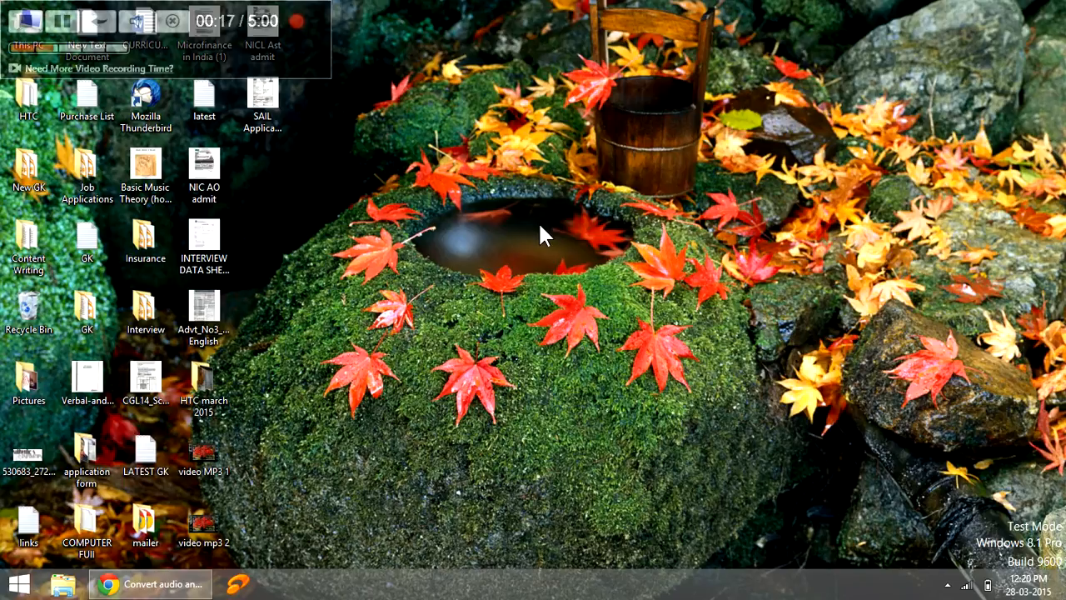
mouse_move(237, 458)
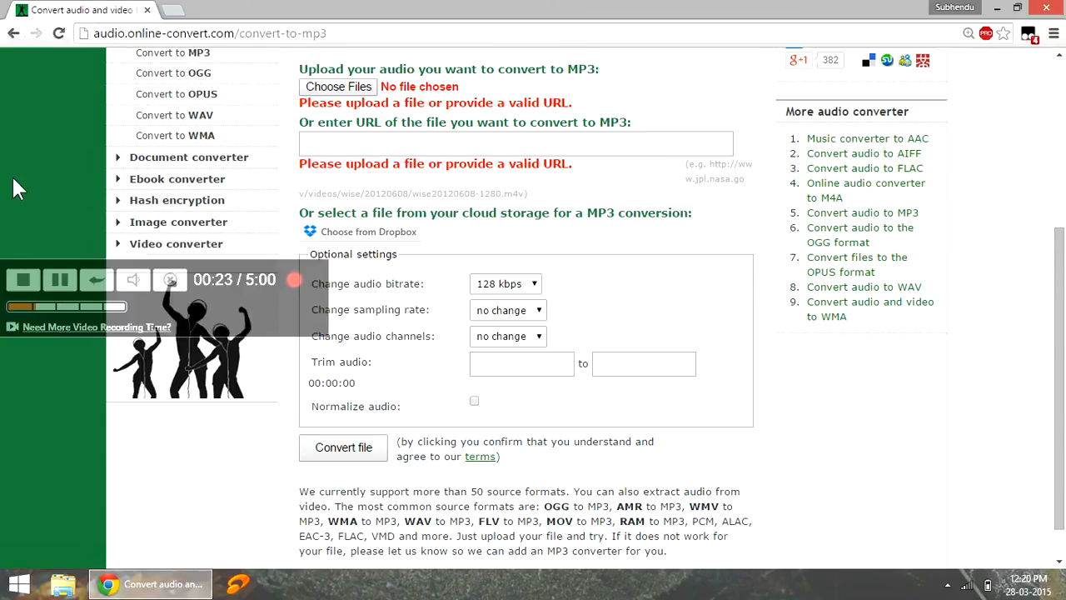
Scroll the audio-to-MP3 converter page back to the top
scroll(up, 3)
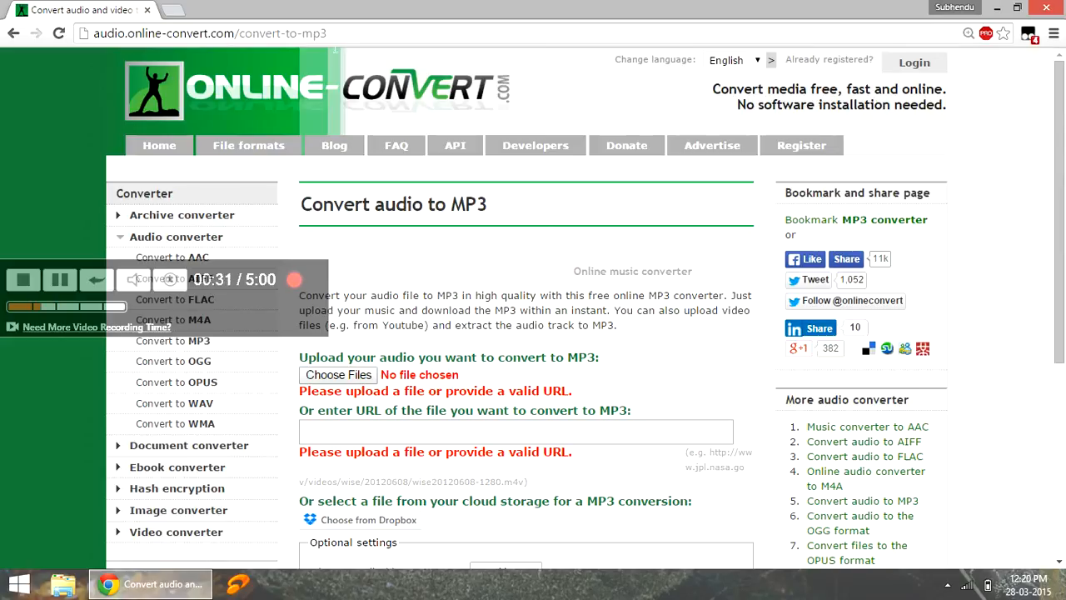
mouse_move(30, 142)
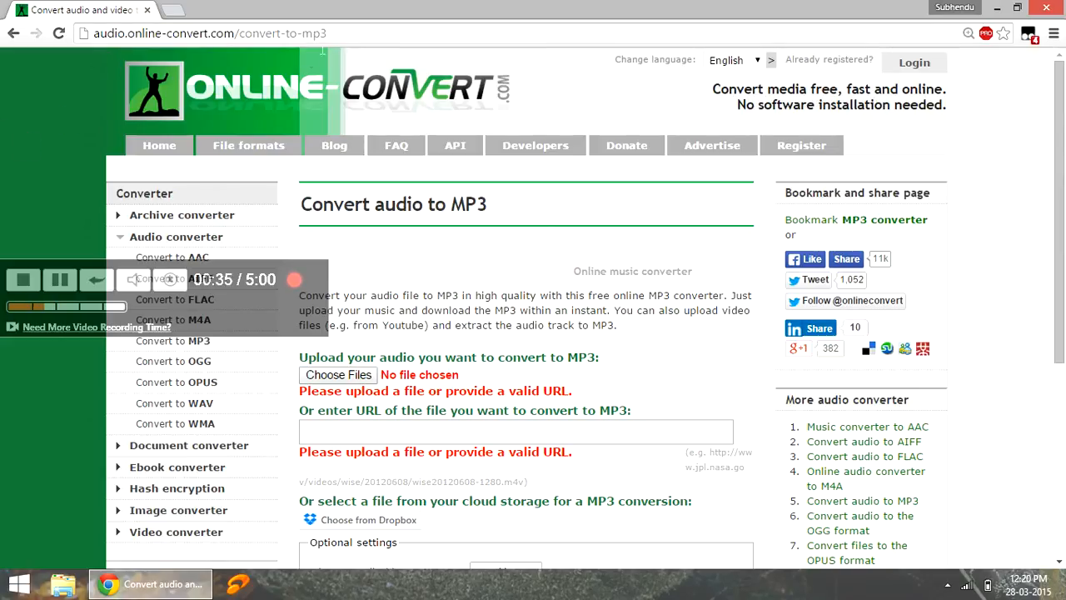
mouse_move(382, 283)
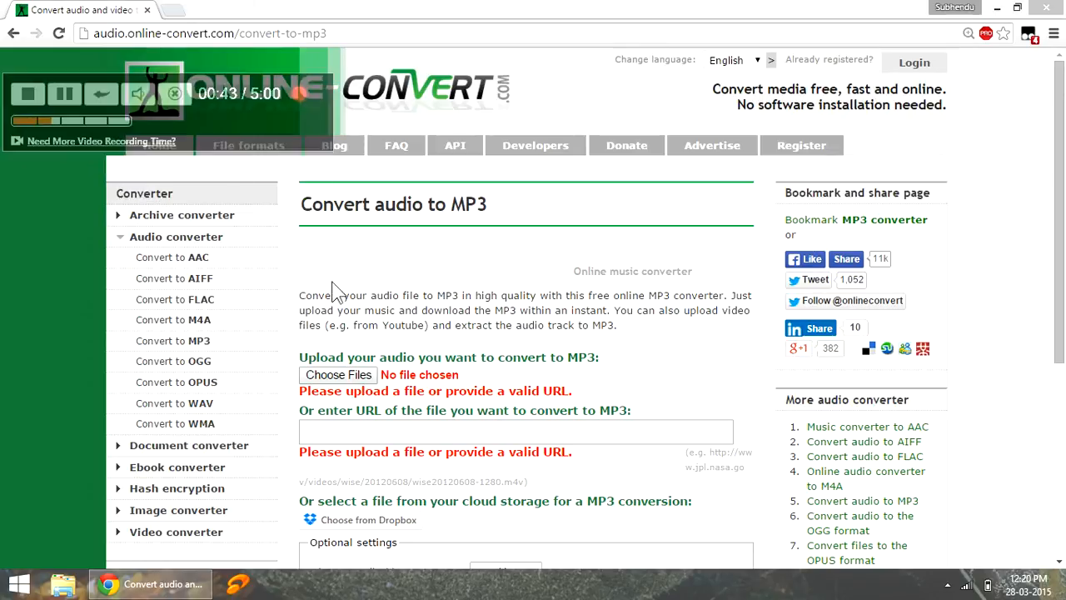
mouse_move(337, 408)
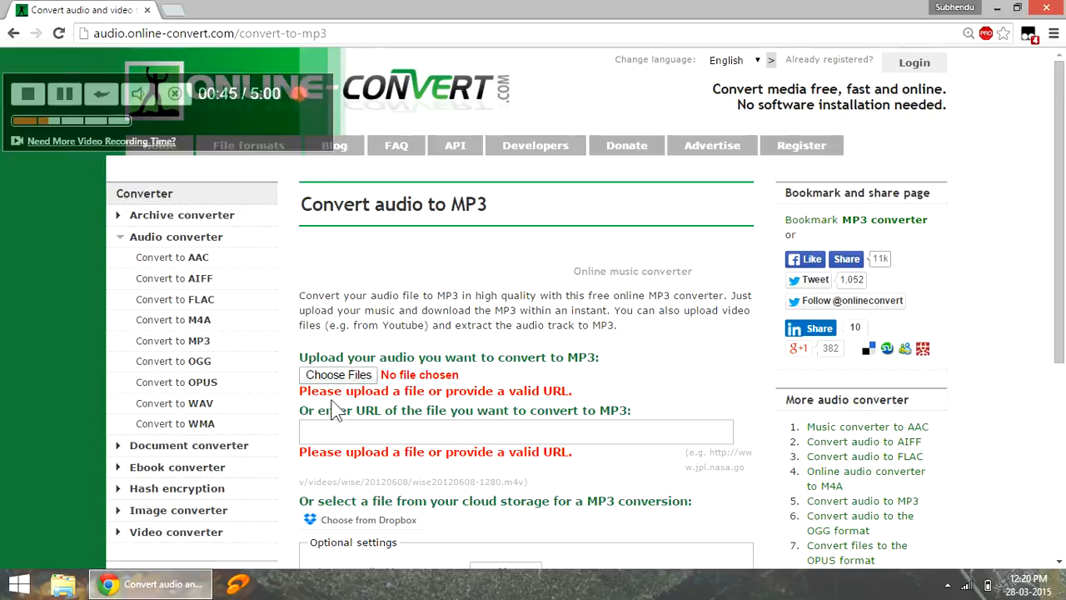
Choose the local MP4 video for upload and review the audio bitrate choices at 128 kbps
click(337, 373)
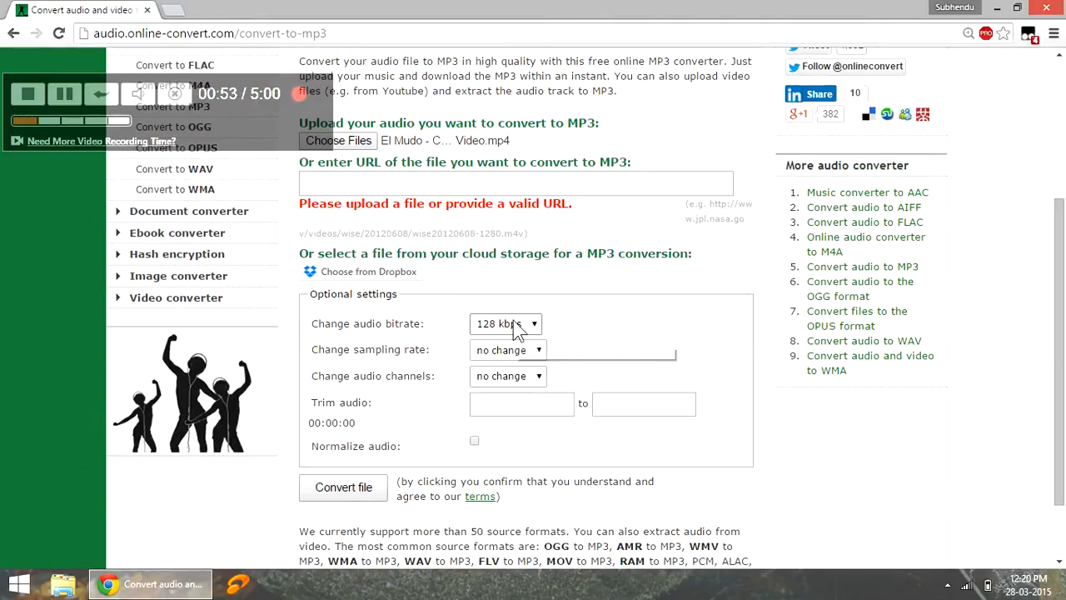
scroll(down, 3)
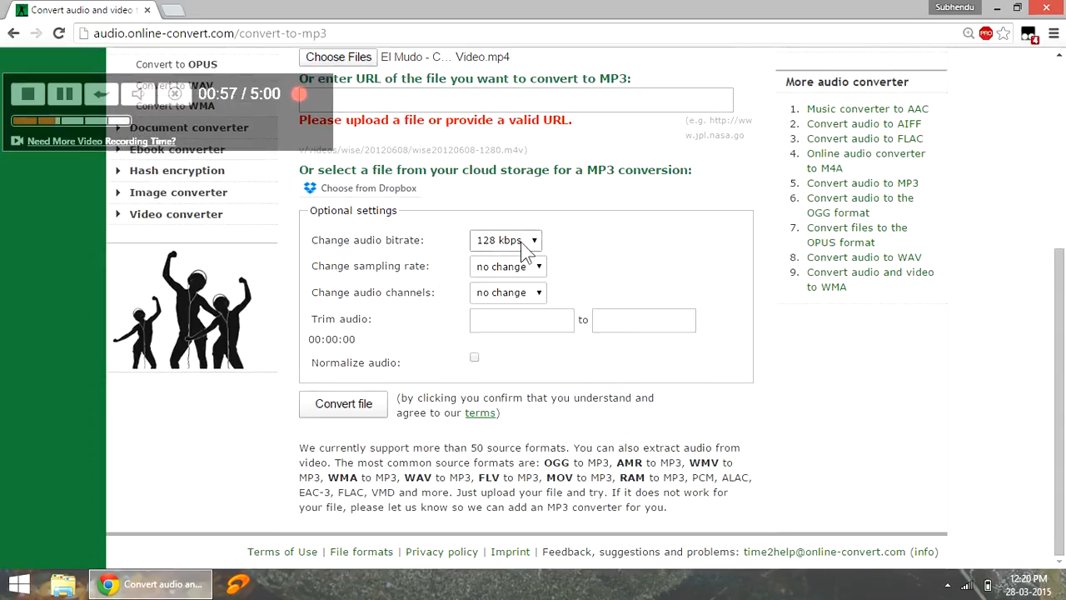
click(506, 240)
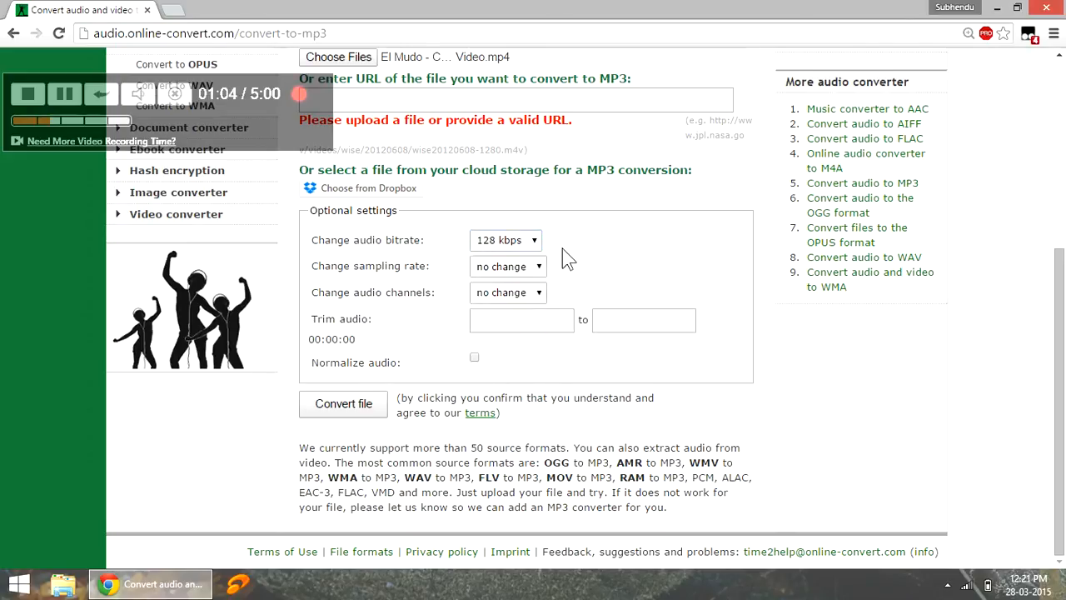
mouse_move(580, 311)
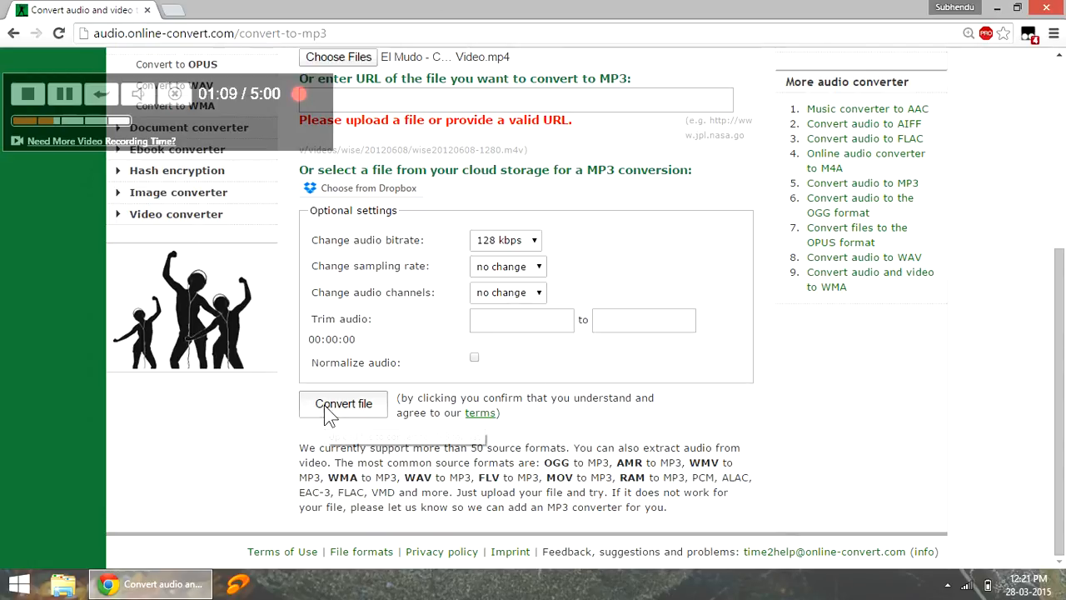
Convert the uploaded MP4 to MP3 and wait for the result page
click(343, 405)
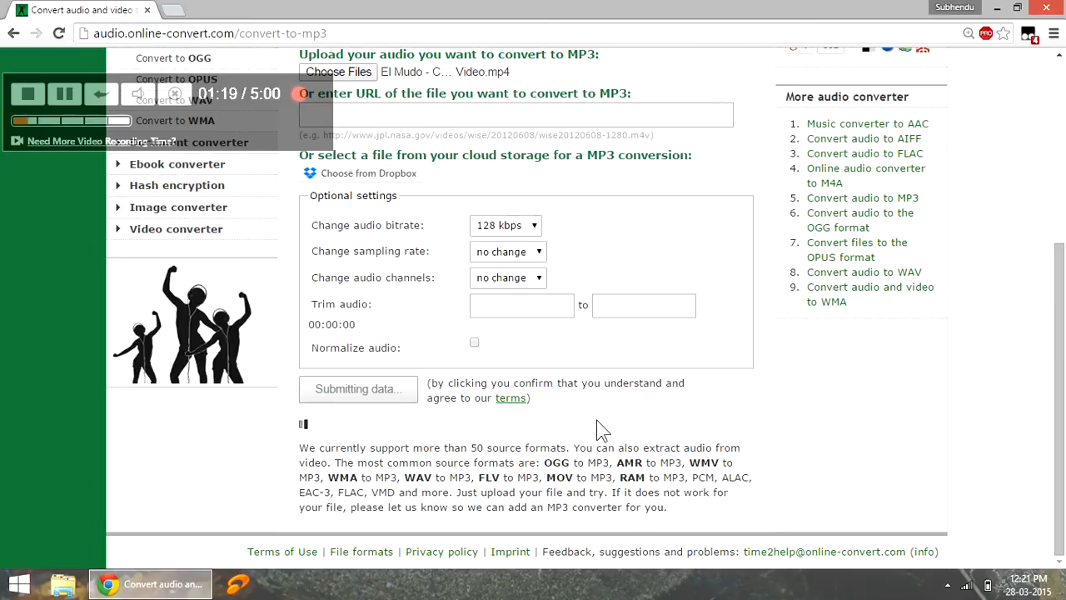
scroll(up, 3)
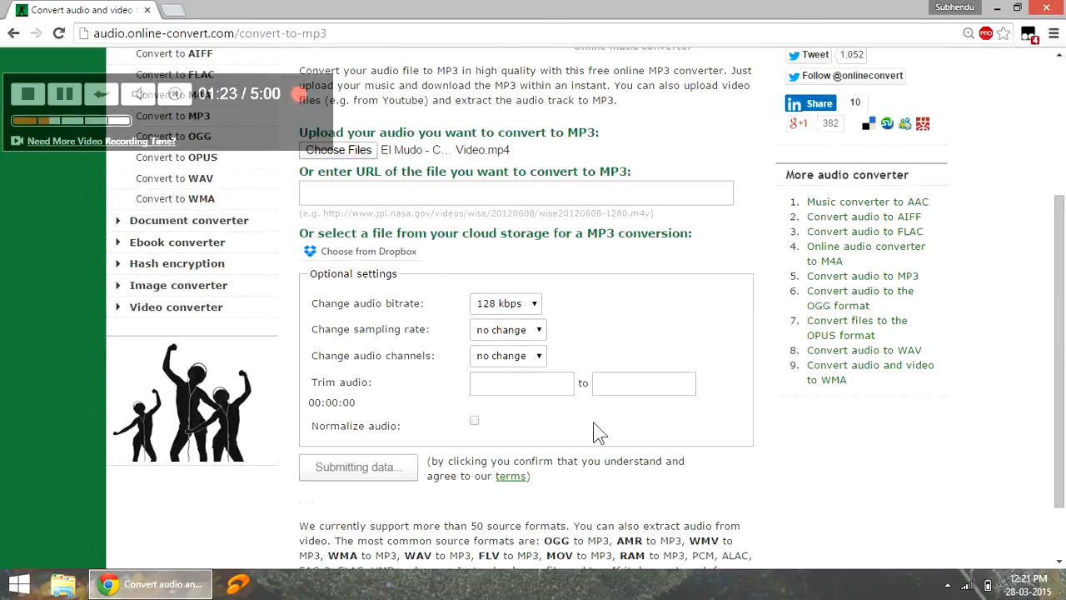
mouse_move(456, 423)
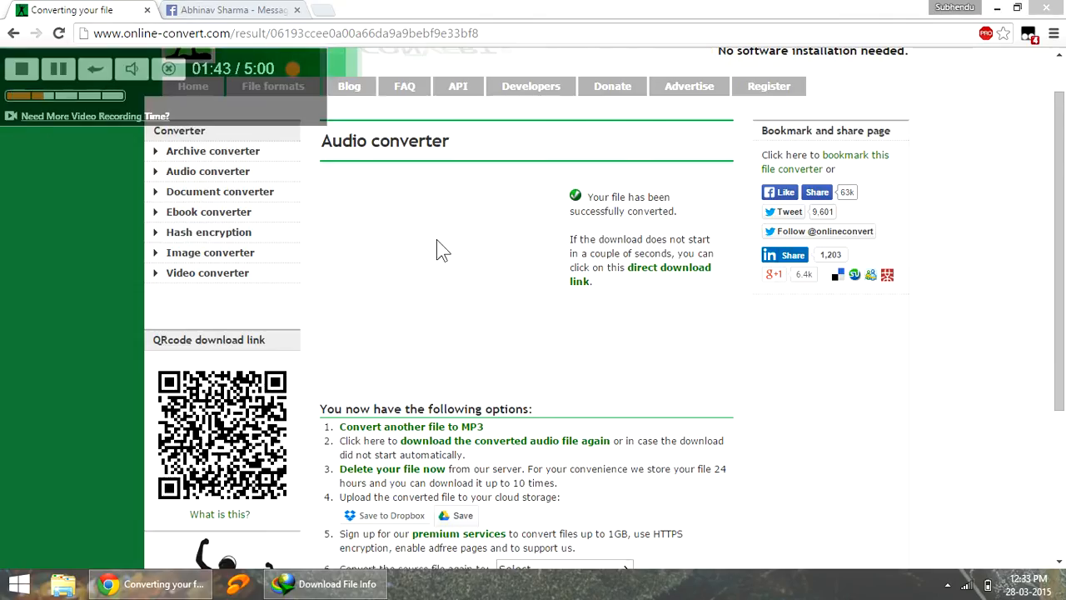
mouse_move(497, 180)
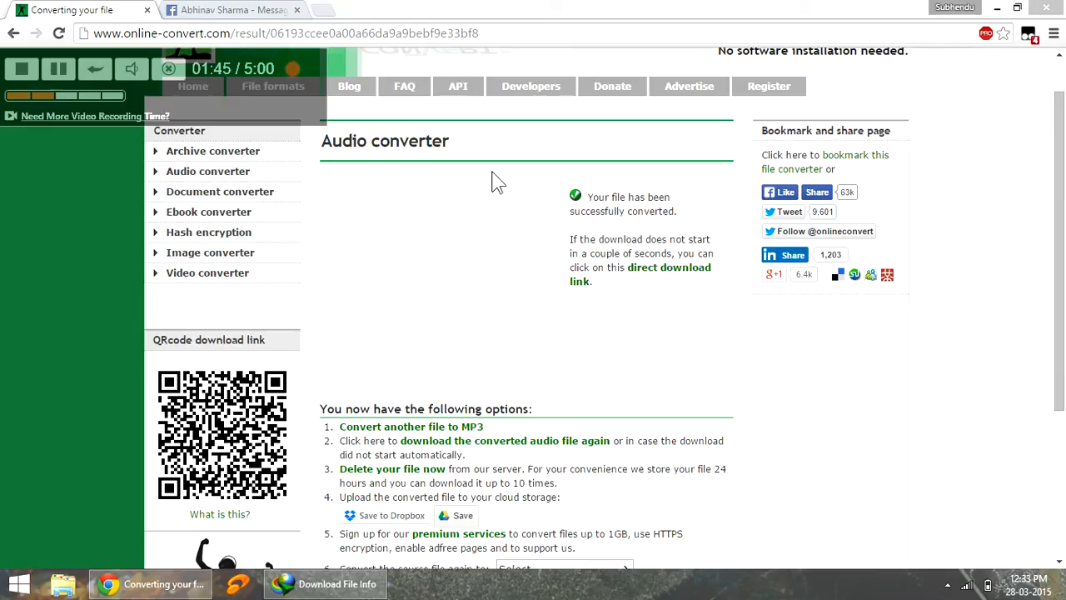
mouse_move(719, 232)
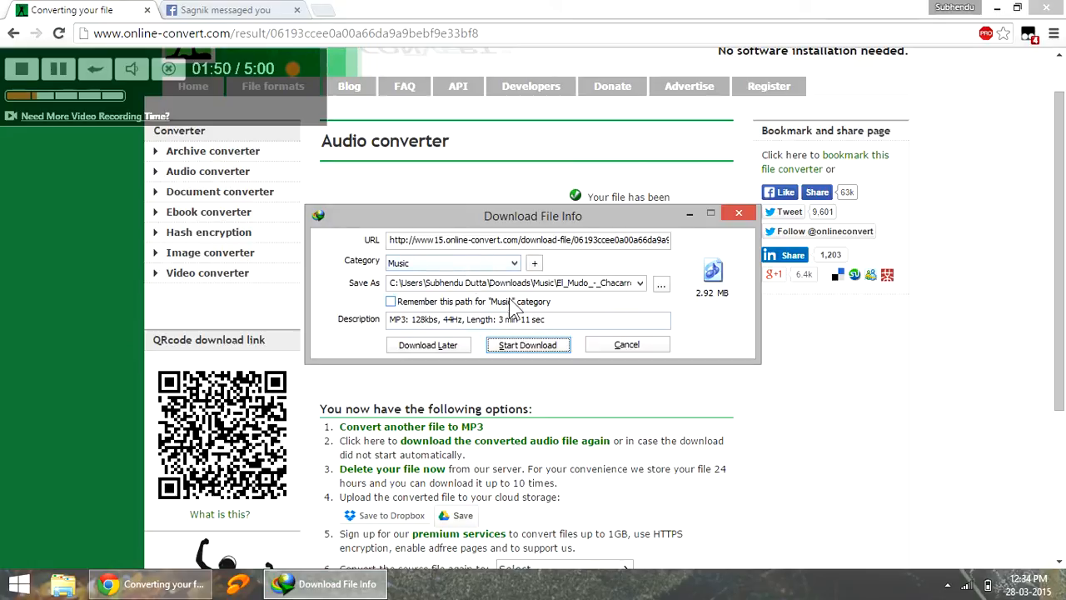
Download the converted MP3 with IDM under the General category
click(453, 264)
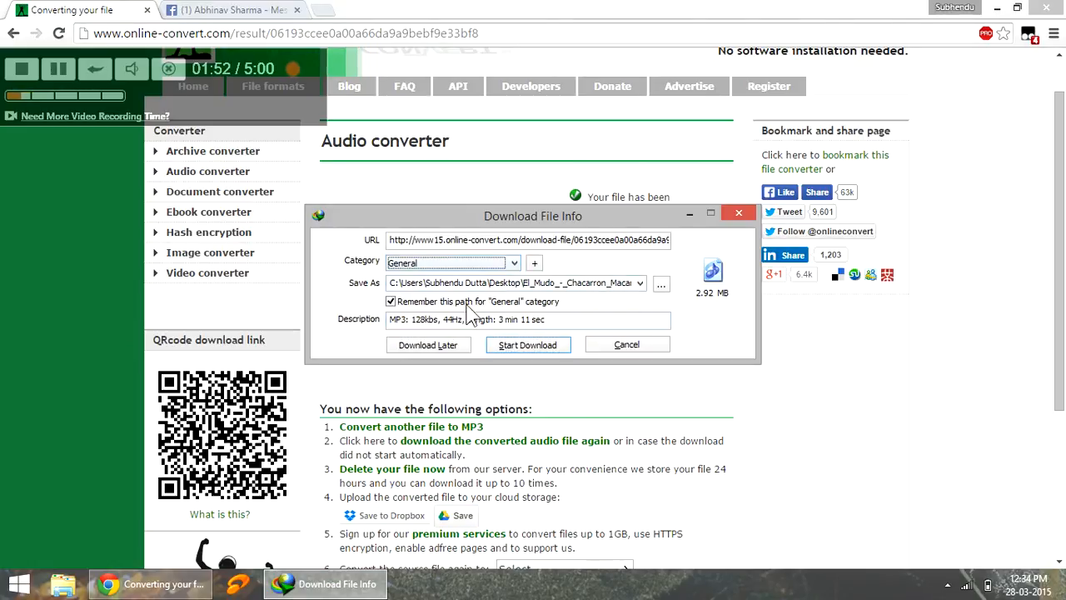
click(526, 345)
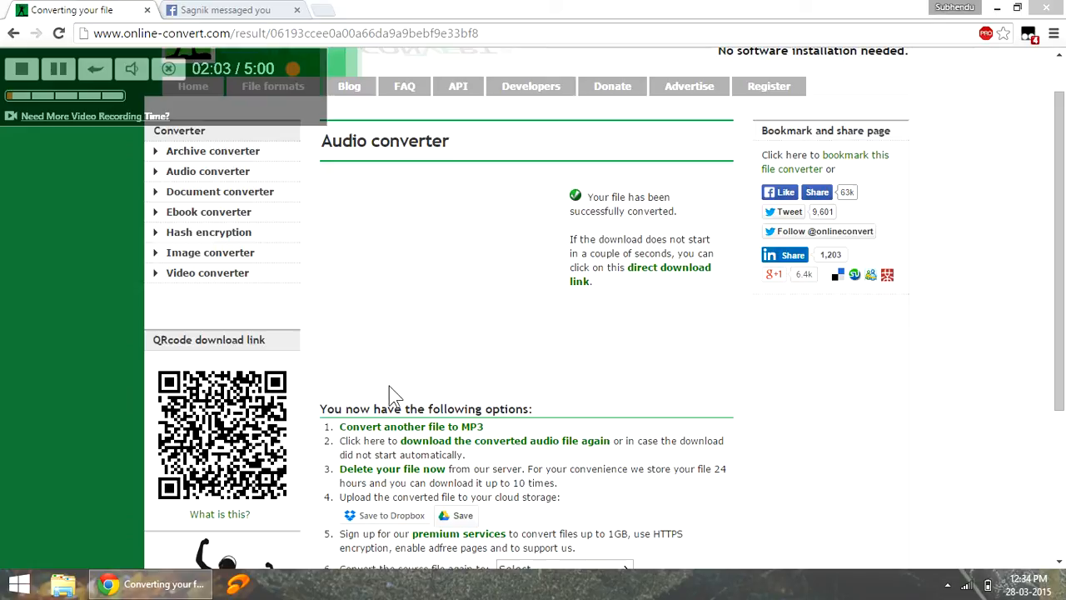
mouse_move(396, 316)
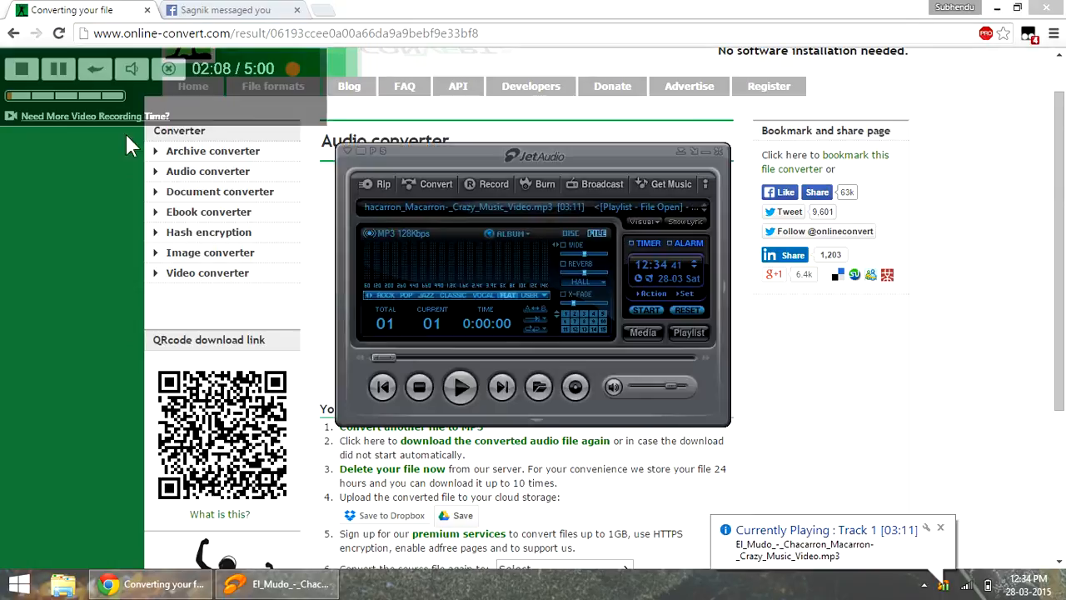
Play the downloaded MP3 in JetAudio, then pause it around 0:01:53
click(460, 386)
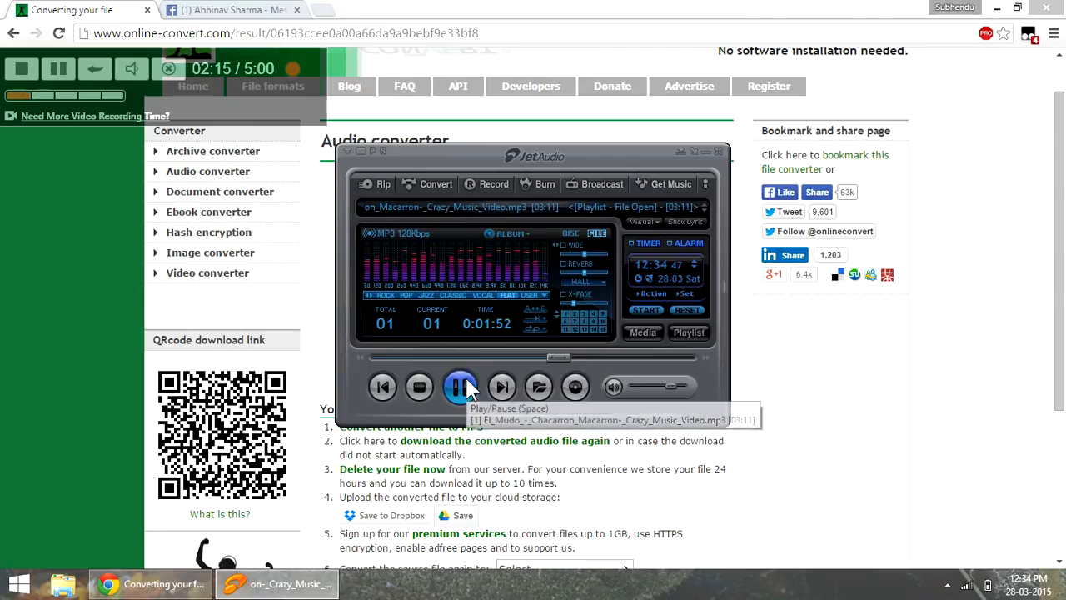
click(460, 387)
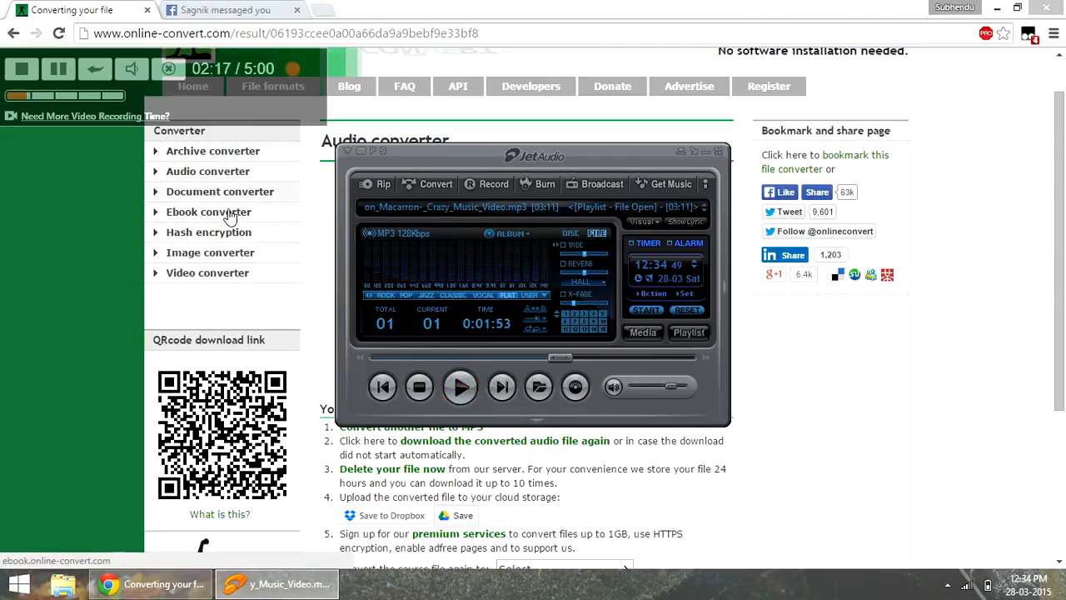